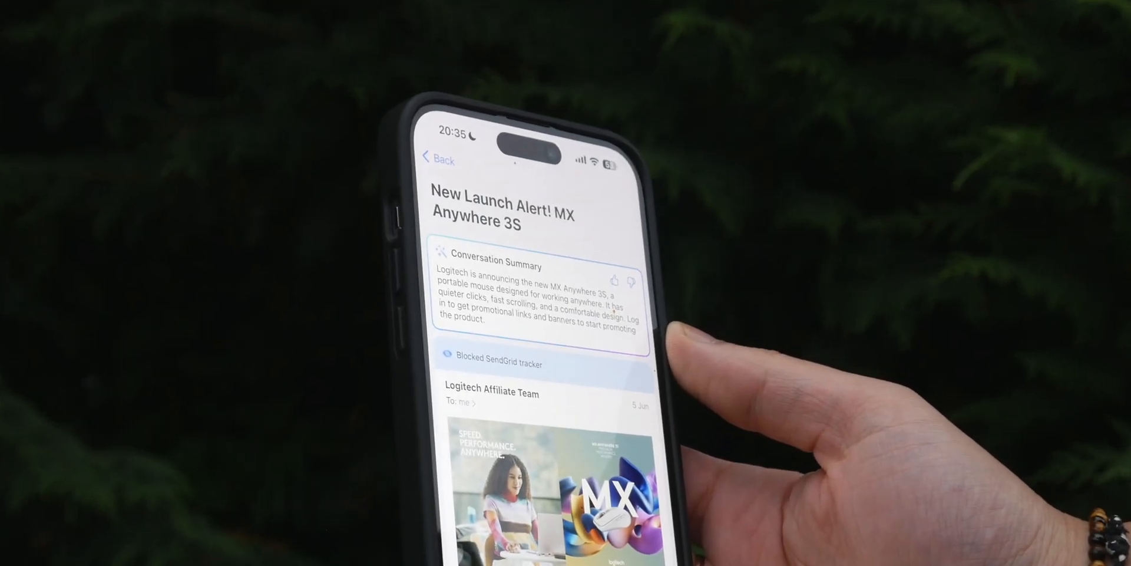
Scroll past the MX Anywhere 3S summary email toward the YouTube account's inbox
{"action": "scroll", "scroll_direction": "down", "scroll_amount": 3}
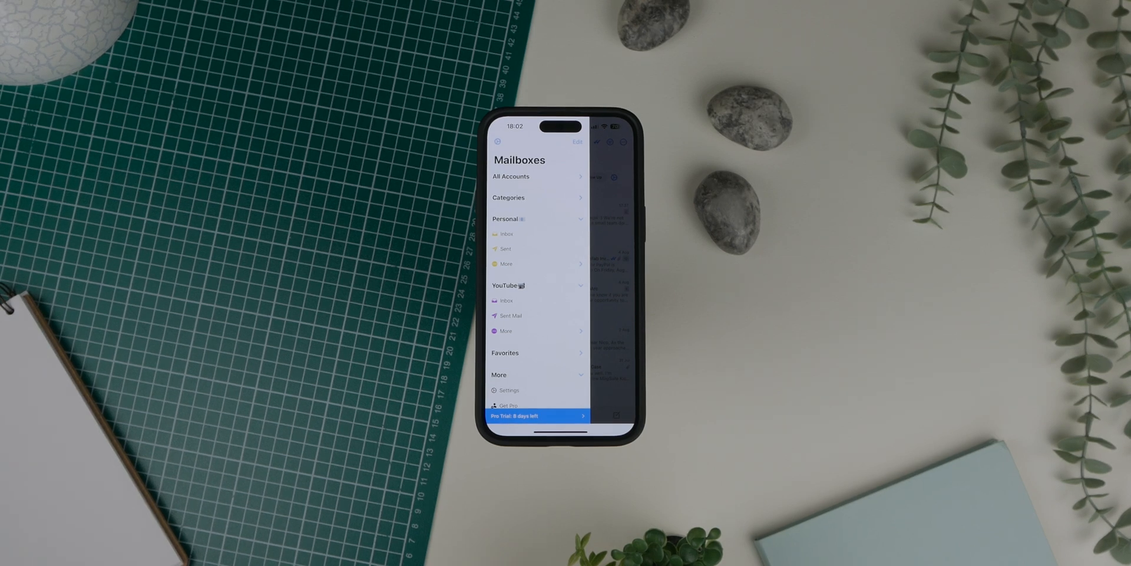
{"action": "scroll", "scroll_direction": "down", "scroll_amount": 3}
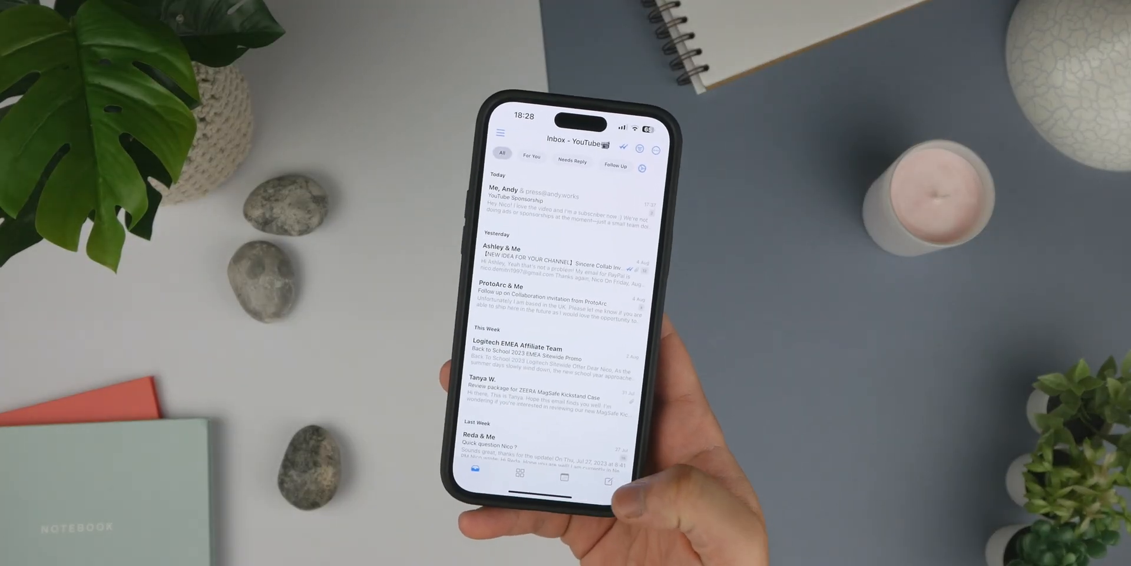
Draft a new email reading "If you're watching... please hit subscr", accepting the 'watching' suggestion
{"action": "left_click", "coordinate": [609, 480]}
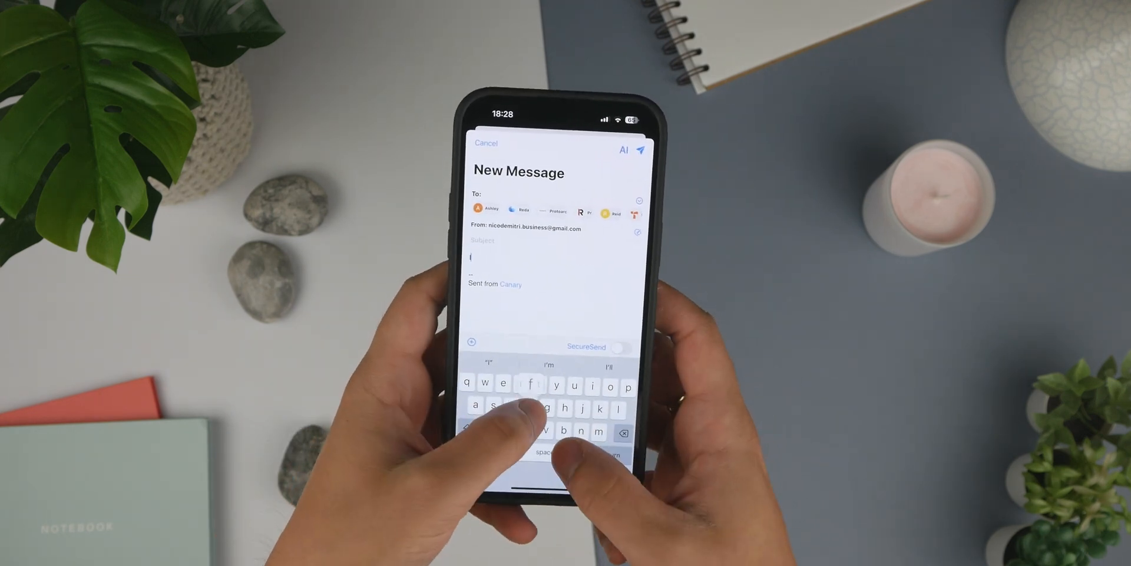
{"action": "type", "text": "If you're wat"}
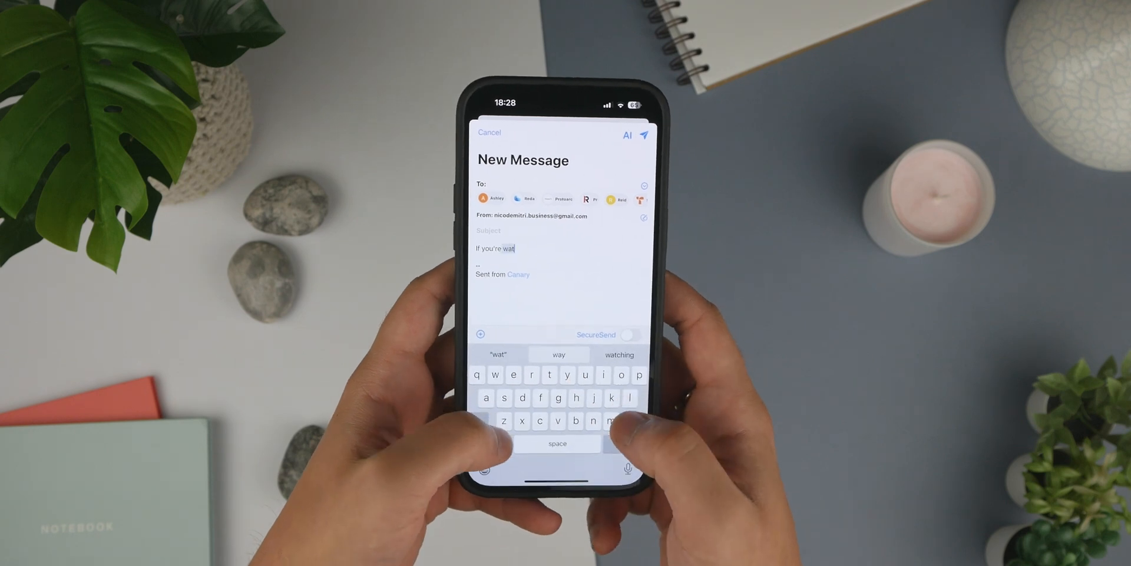
{"action": "left_click", "coordinate": [618, 354]}
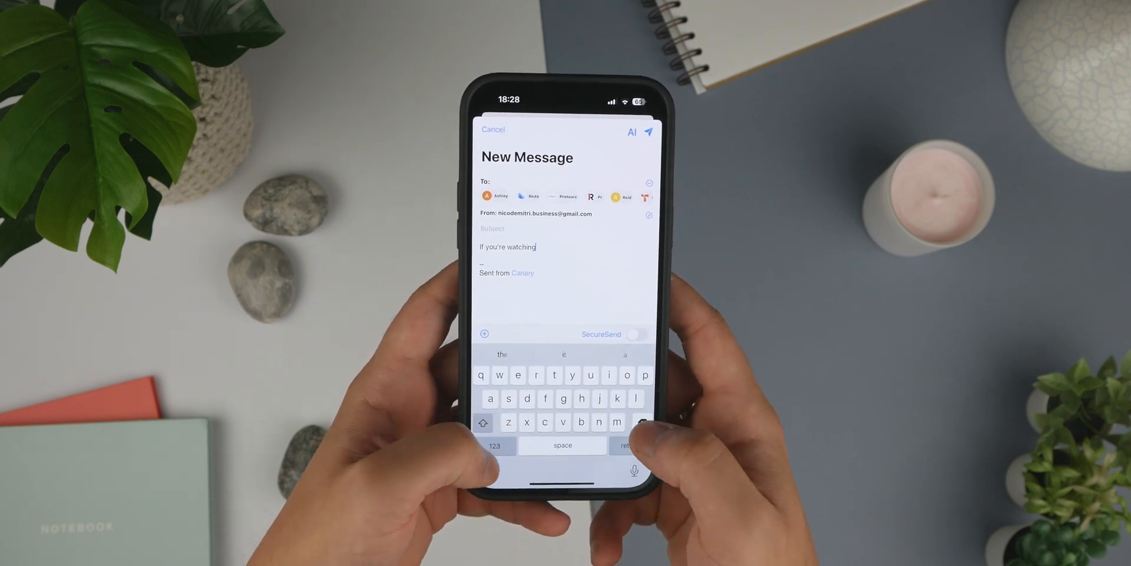
{"action": "type", "text": "... please hit"}
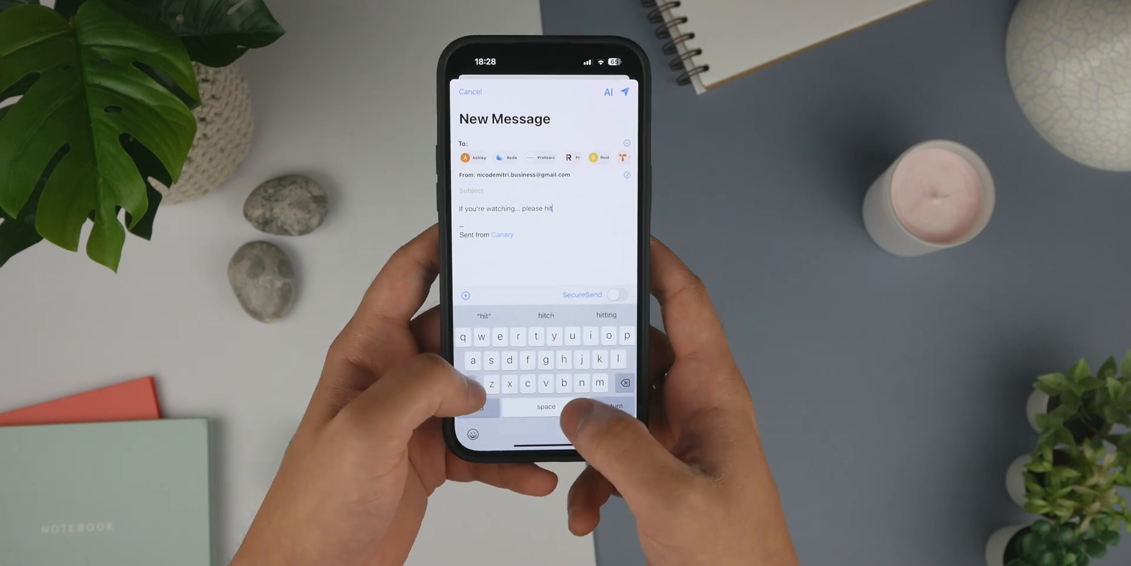
{"action": "type", "text": "subscr"}
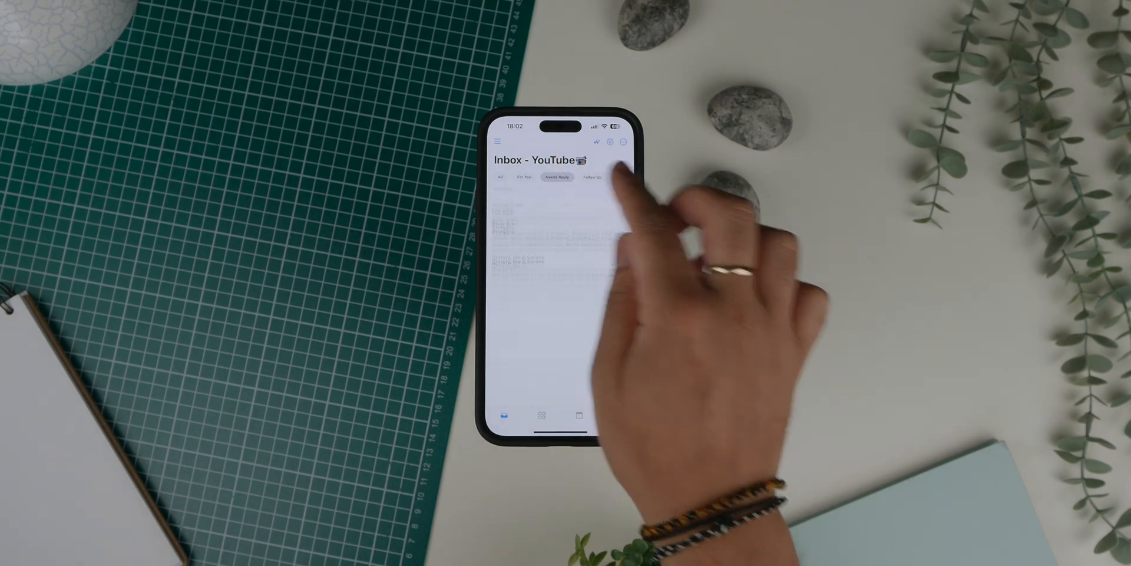
Filter to Needs Reply emails and choose Copilot's important-emails prompt
{"action": "left_click", "coordinate": [592, 178]}
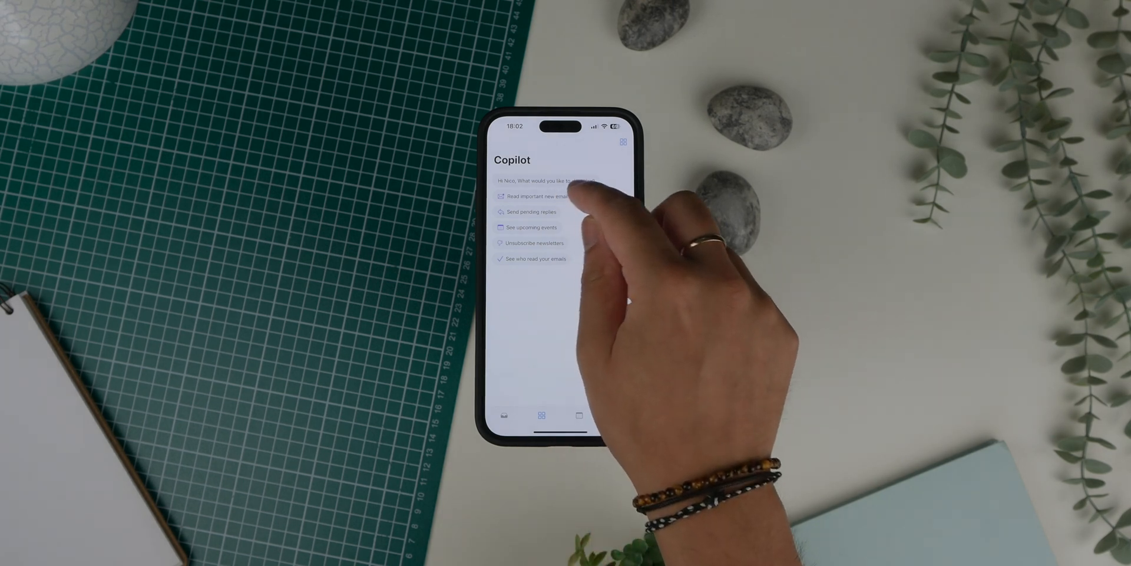
{"action": "left_click", "coordinate": [537, 196]}
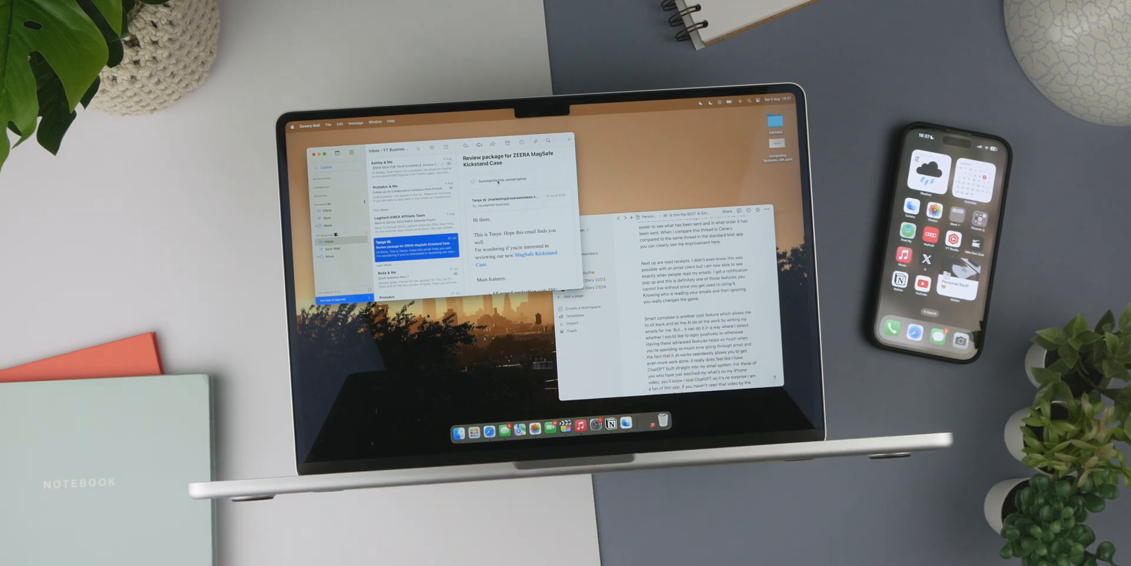
Open an email and launch the AI compose button's Copilot prompt sheet
{"action": "left_click", "coordinate": [501, 179]}
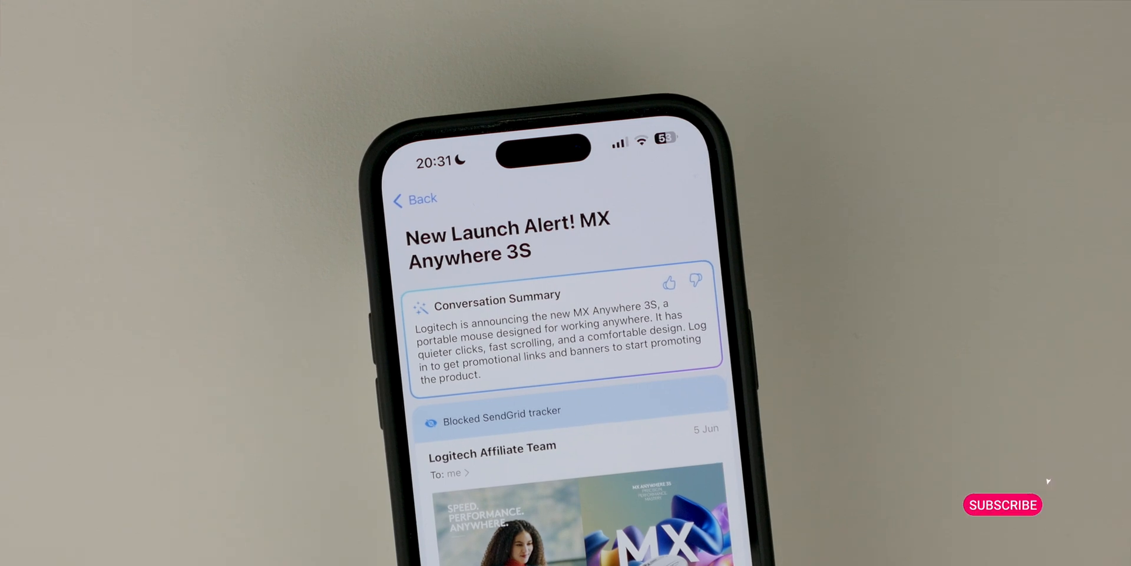
{"action": "left_click", "coordinate": [1003, 504]}
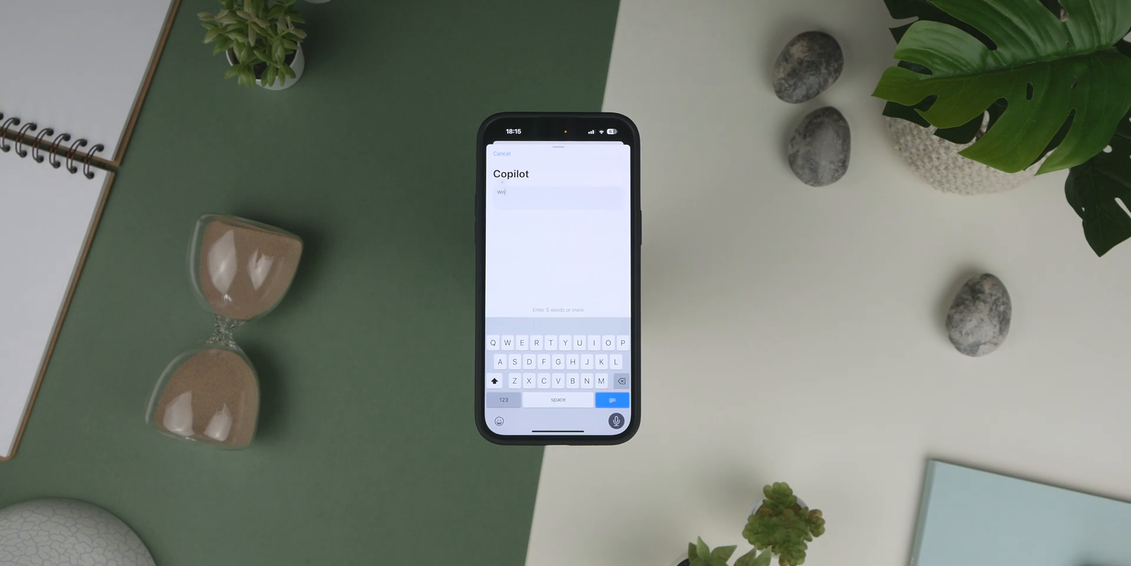
Enter the prompt "Write an email to thank a client for receiving funds from a sponsorship video collaboration"
{"action": "type", "text": "Write an email to thank"}
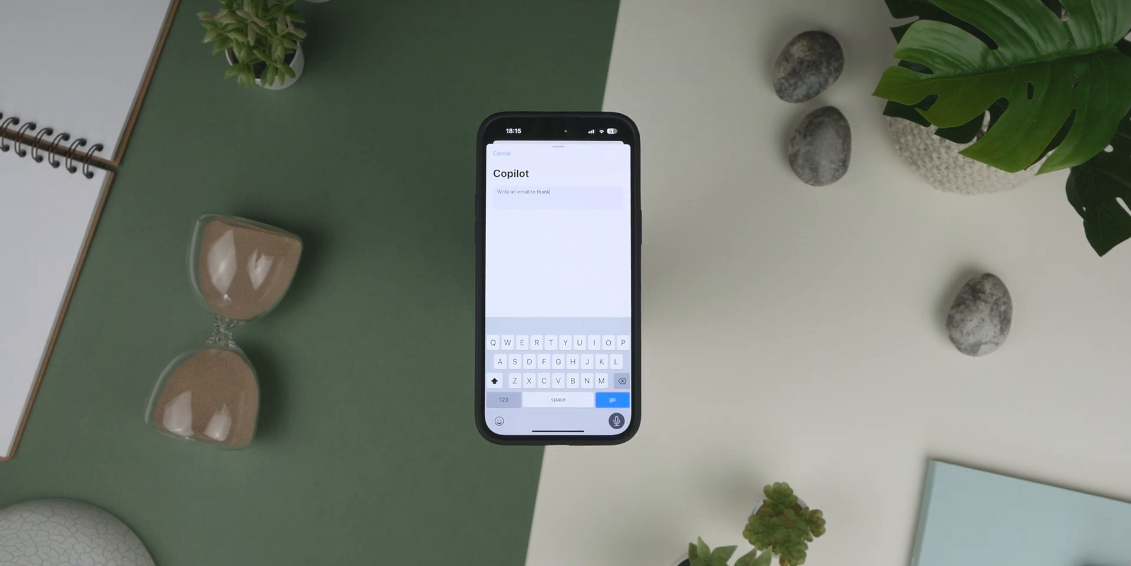
{"action": "type", "text": "a client for receiving"}
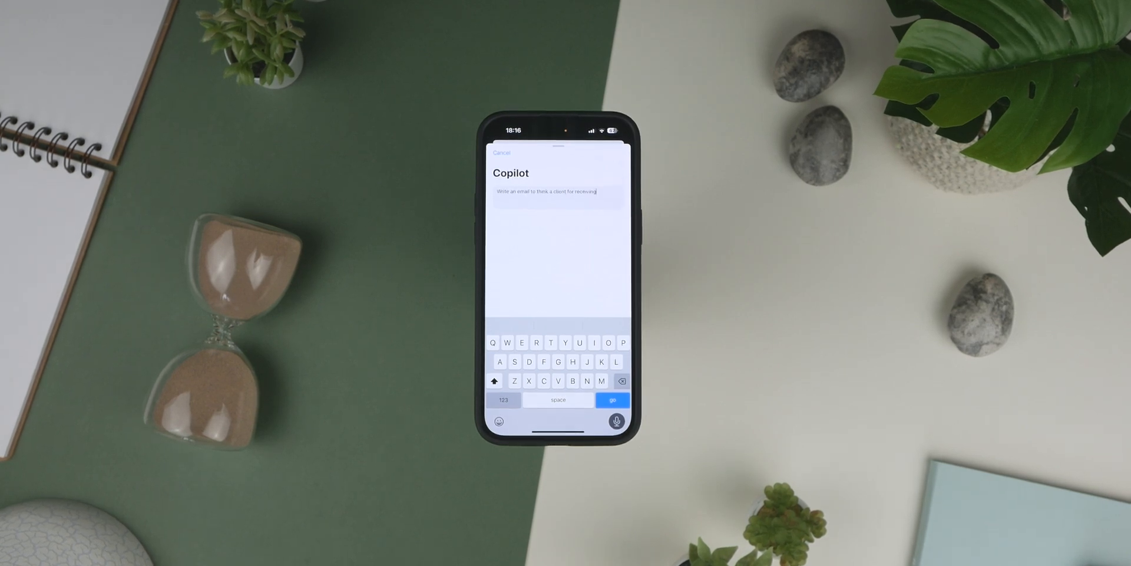
{"action": "type", "text": "funds from"}
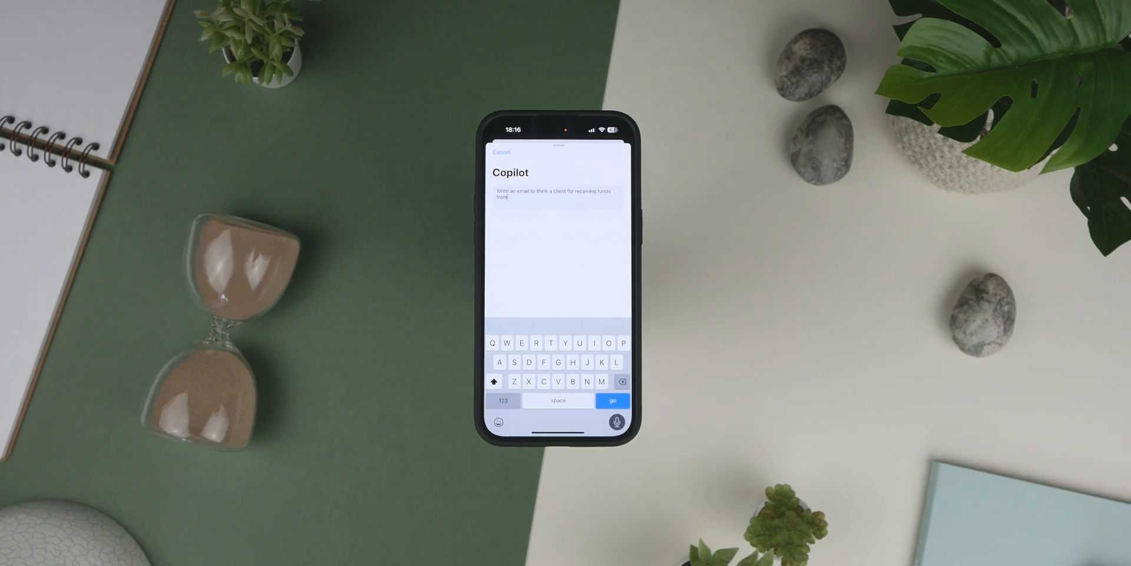
{"action": "type", "text": "a sponsorship video collaboration"}
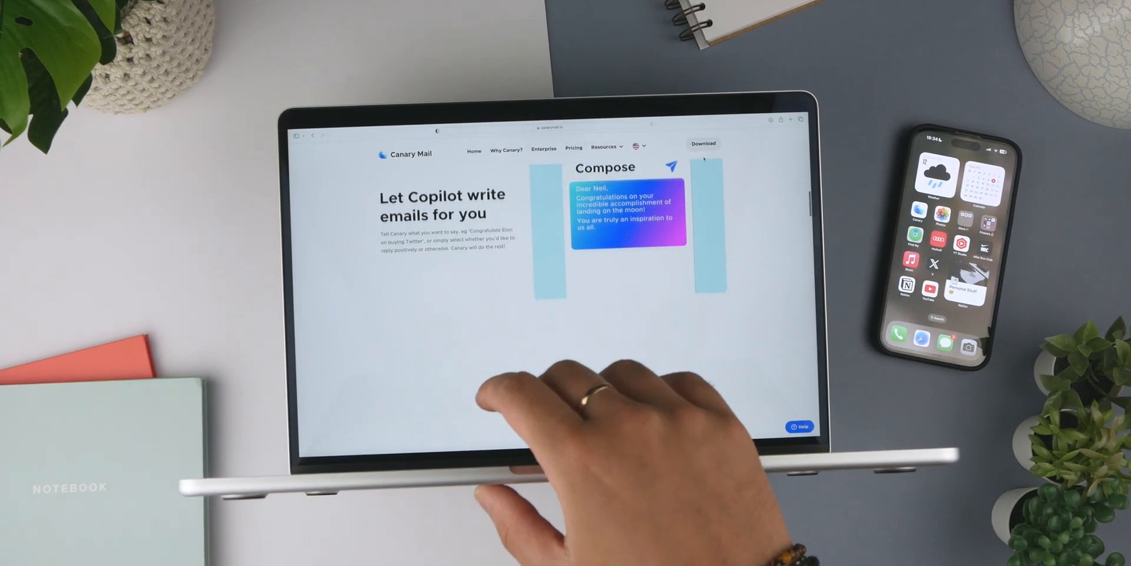
{"action": "scroll", "scroll_direction": "down", "scroll_amount": 3}
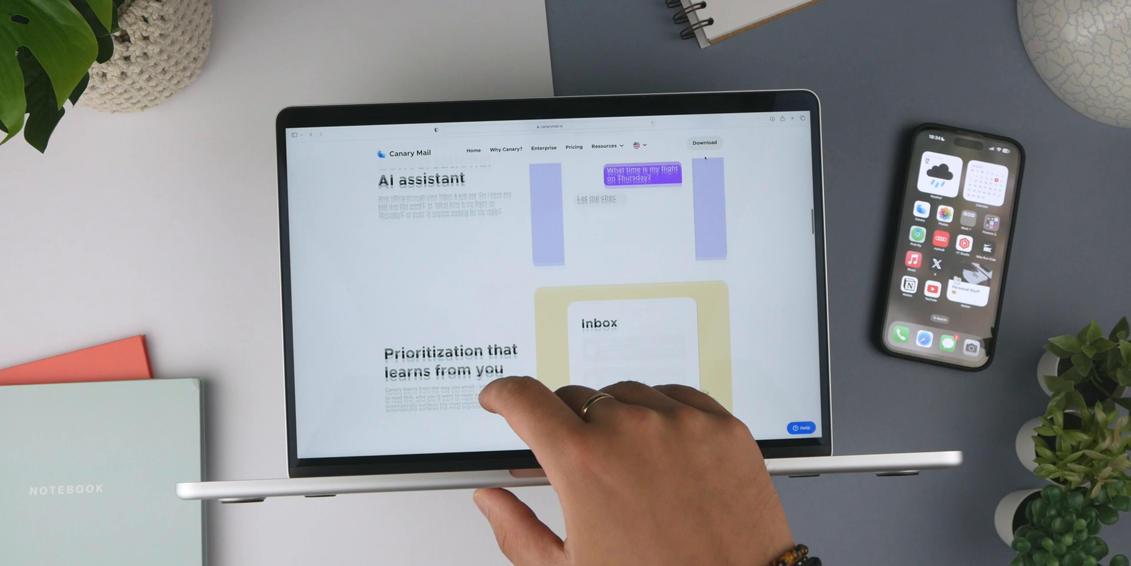
{"action": "scroll", "scroll_direction": "down", "scroll_amount": 3}
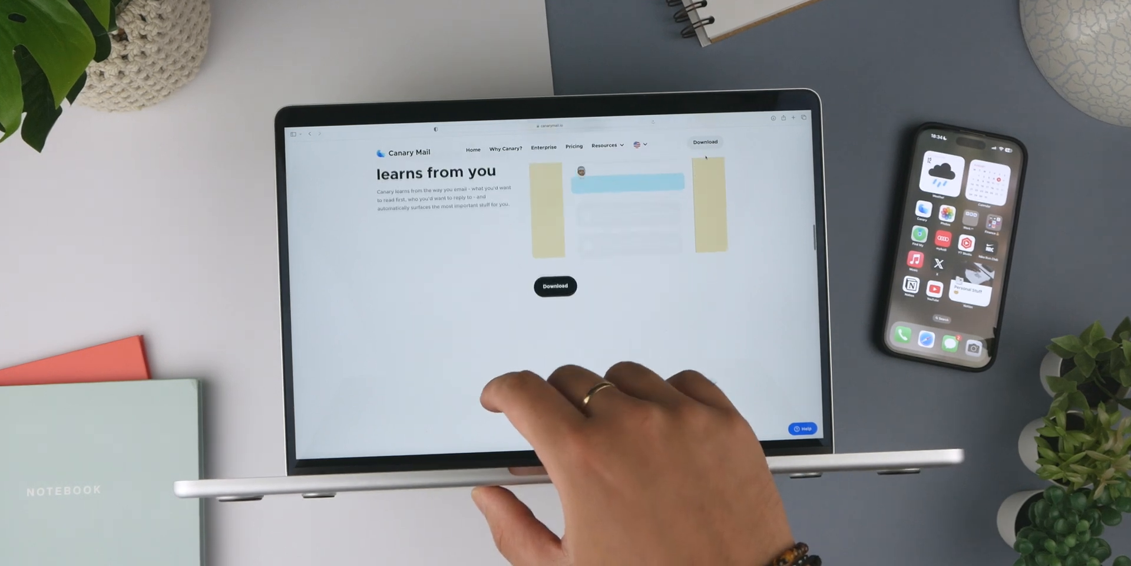
{"action": "scroll", "scroll_direction": "down", "scroll_amount": 3}
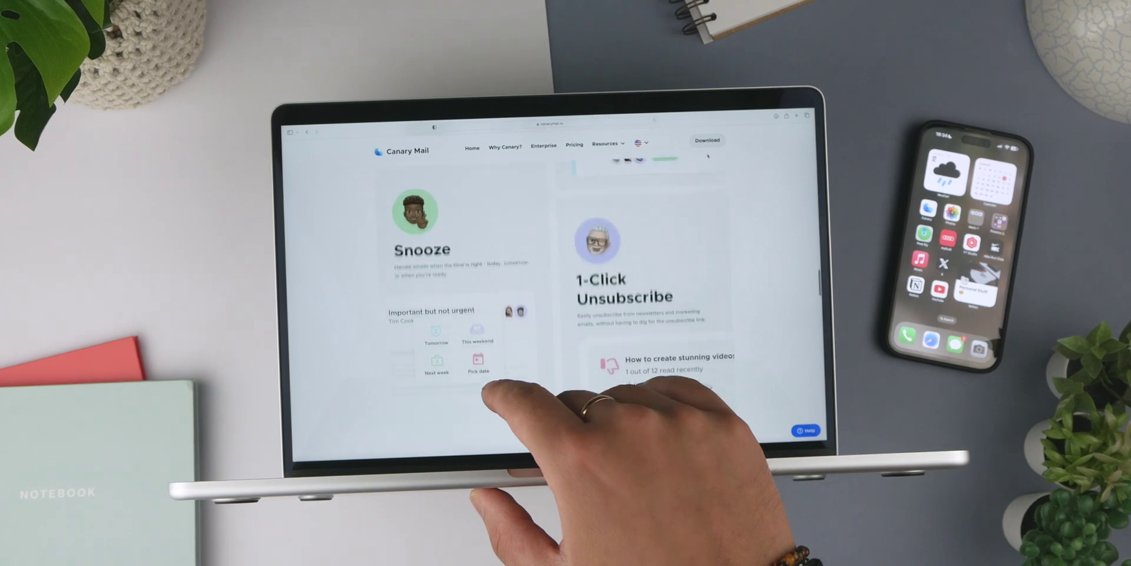
{"action": "scroll", "scroll_direction": "down", "scroll_amount": 3}
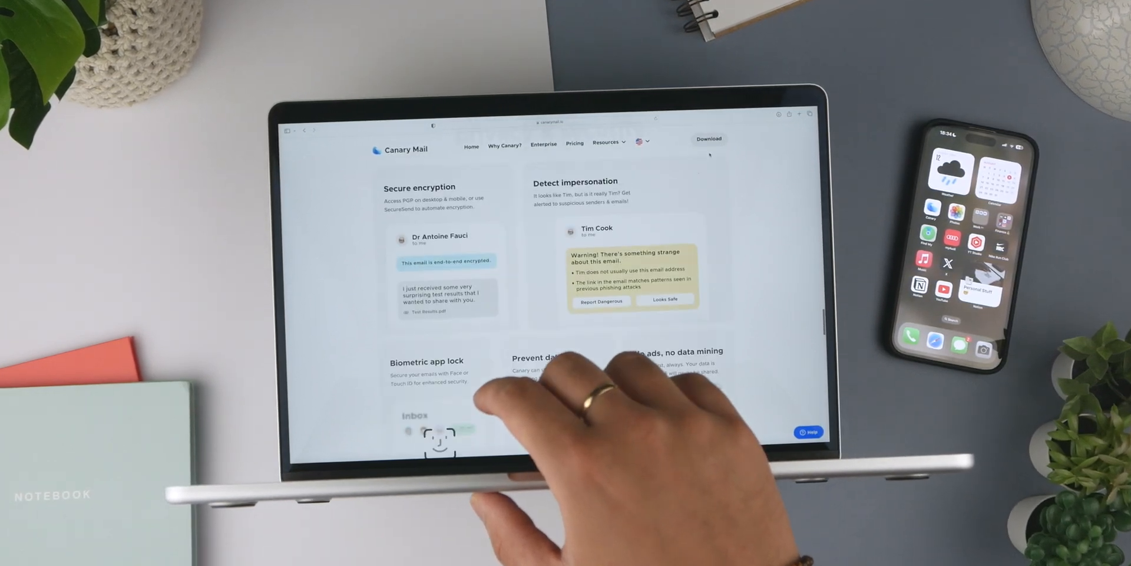
{"action": "scroll", "scroll_direction": "down", "scroll_amount": 3}
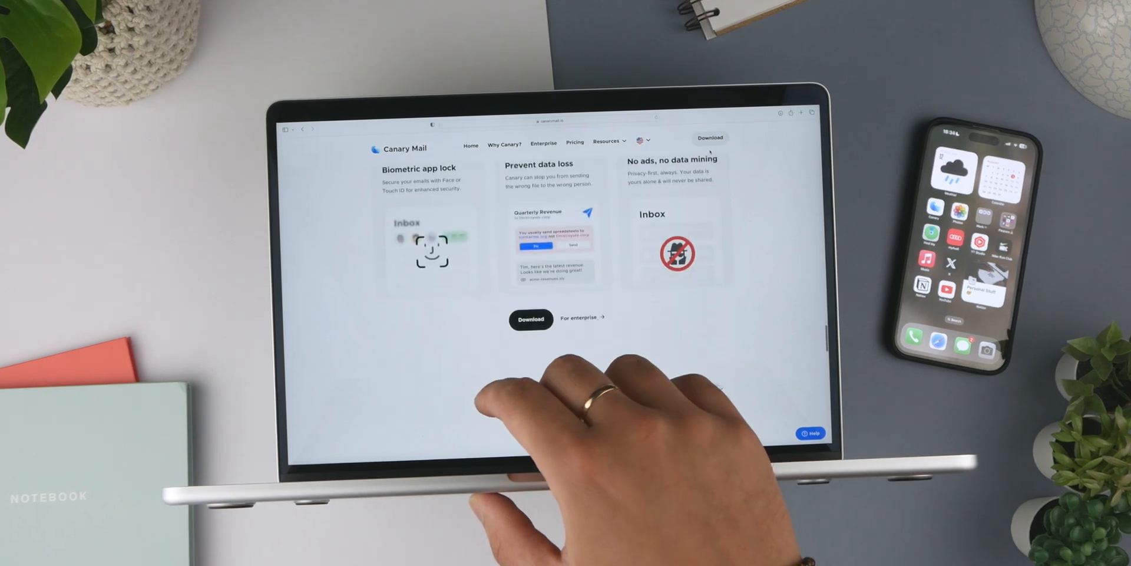
{"action": "scroll", "scroll_direction": "down", "scroll_amount": 3}
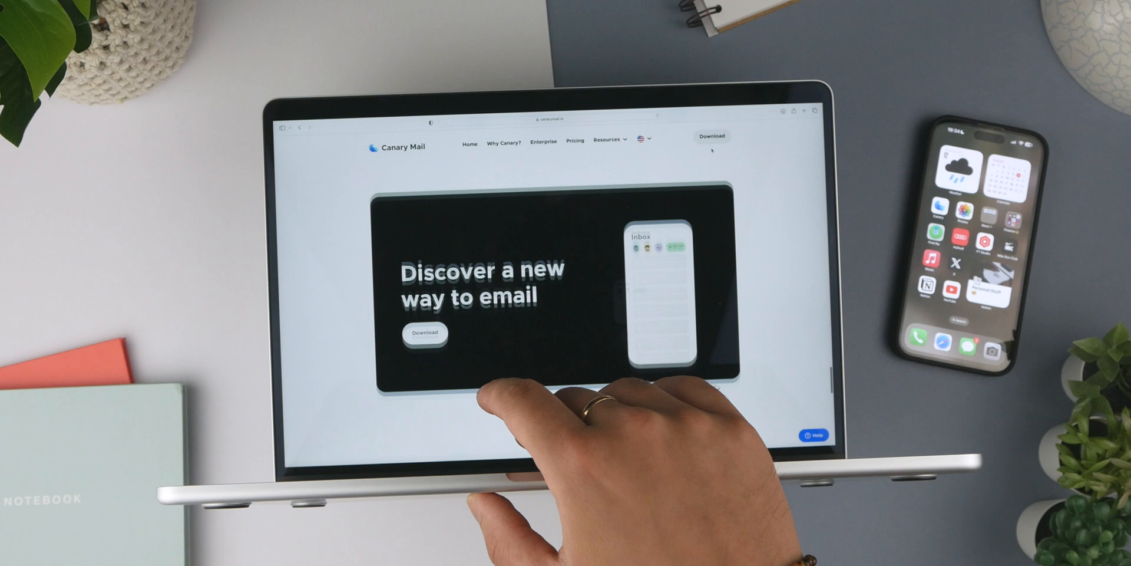
{"action": "scroll", "scroll_direction": "down", "scroll_amount": 3}
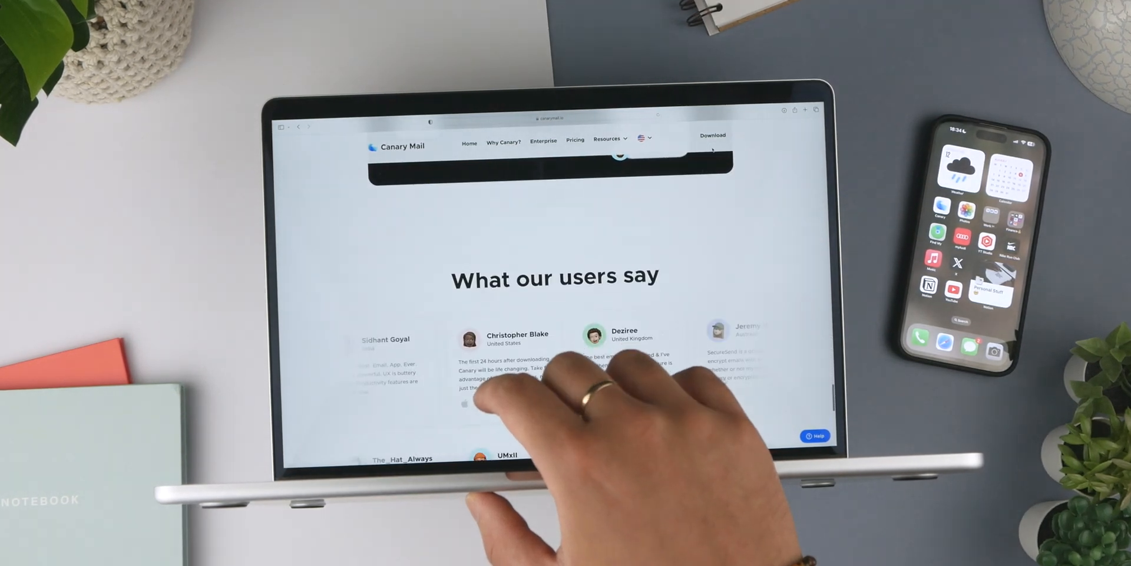
{"action": "scroll", "scroll_direction": "down", "scroll_amount": 3}
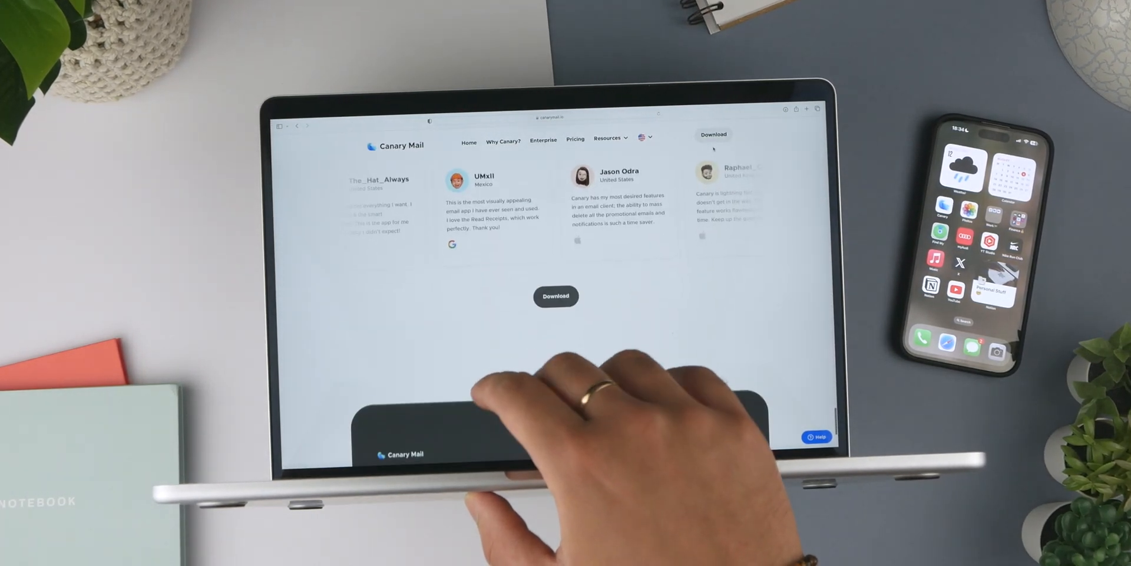
{"action": "scroll", "scroll_direction": "down", "scroll_amount": 3}
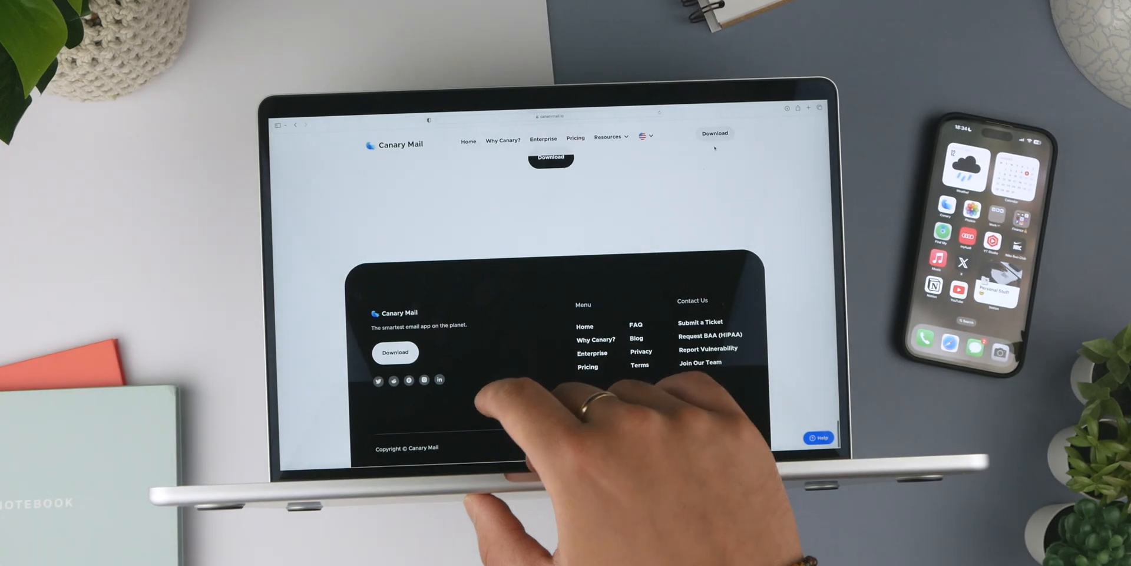
{"action": "scroll", "scroll_direction": "up", "scroll_amount": 3}
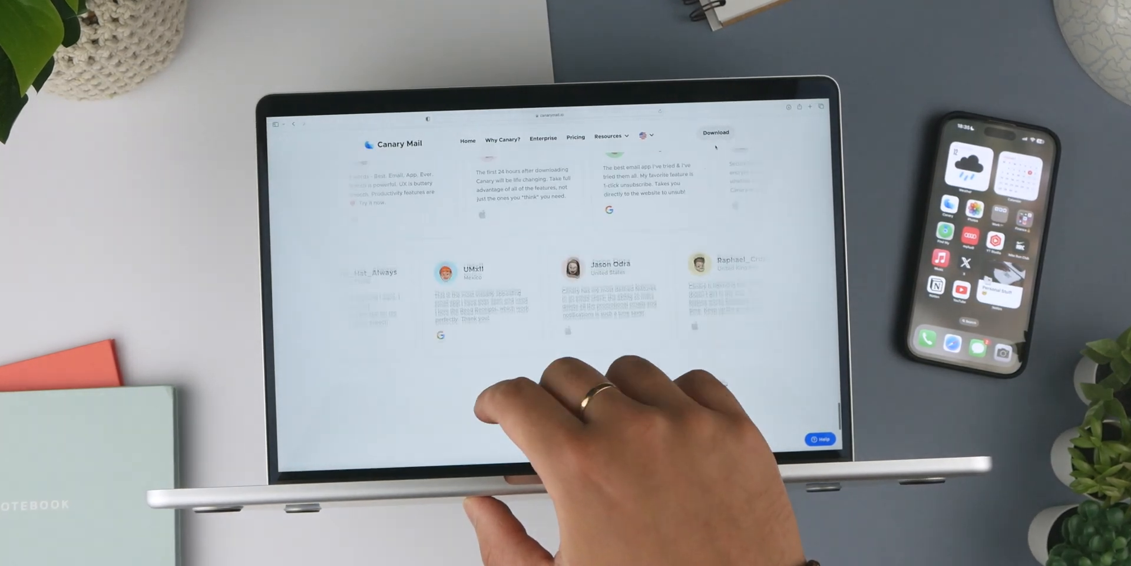
{"action": "scroll", "scroll_direction": "up", "scroll_amount": 3}
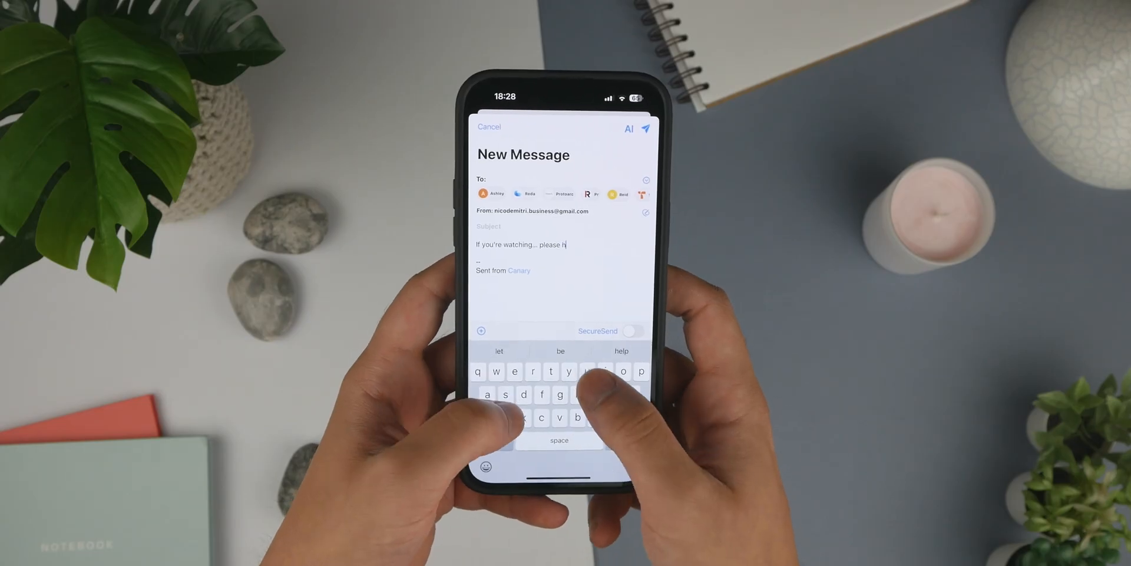
Extend the draft to "...please hit subscribe! It's free" and switch to the emoji keyboard
{"action": "type", "text": "it subscribe! It's fr"}
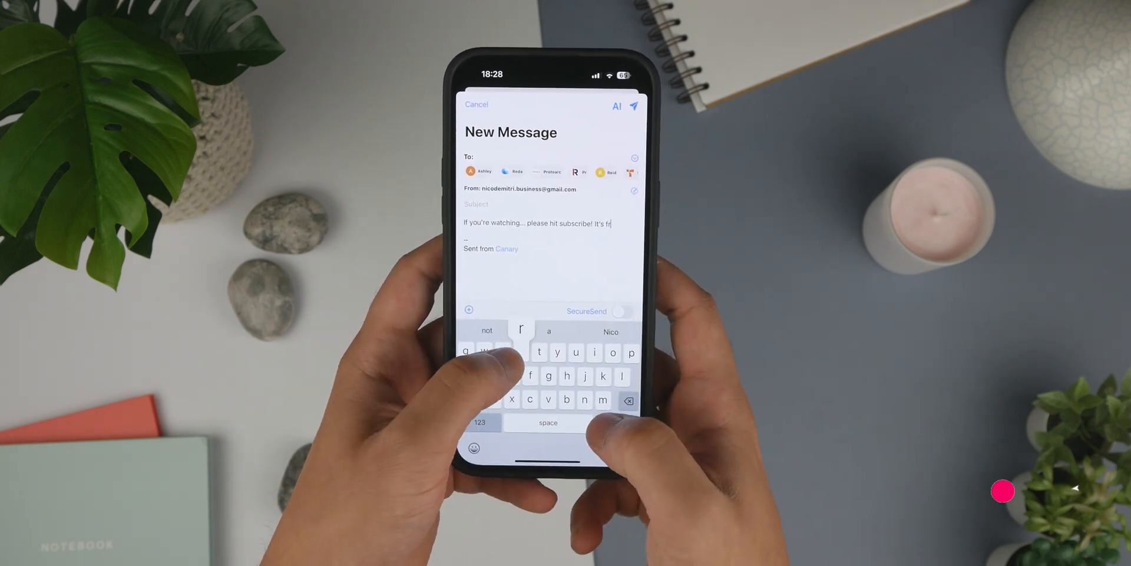
{"action": "left_click", "coordinate": [474, 447]}
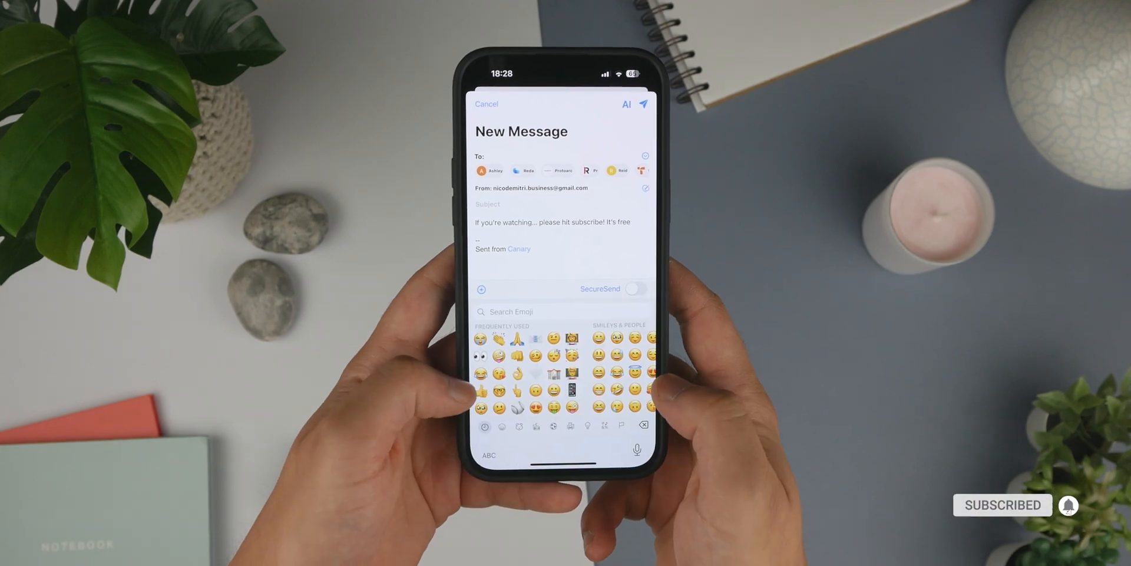